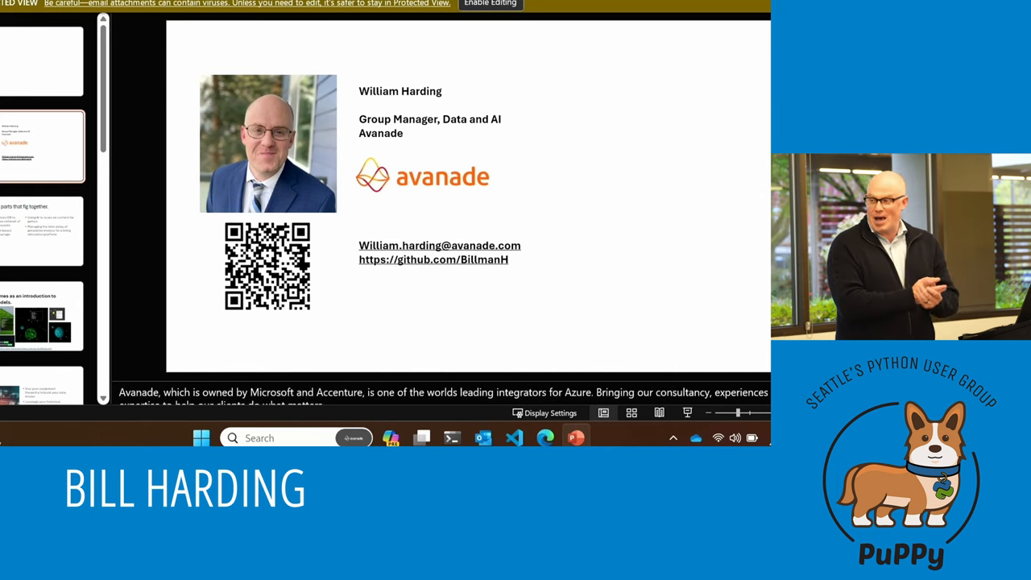
Switch from the slides to the Exoplanets game showing this system's known planets.
{"action": "key", "text": "alt+tab"}
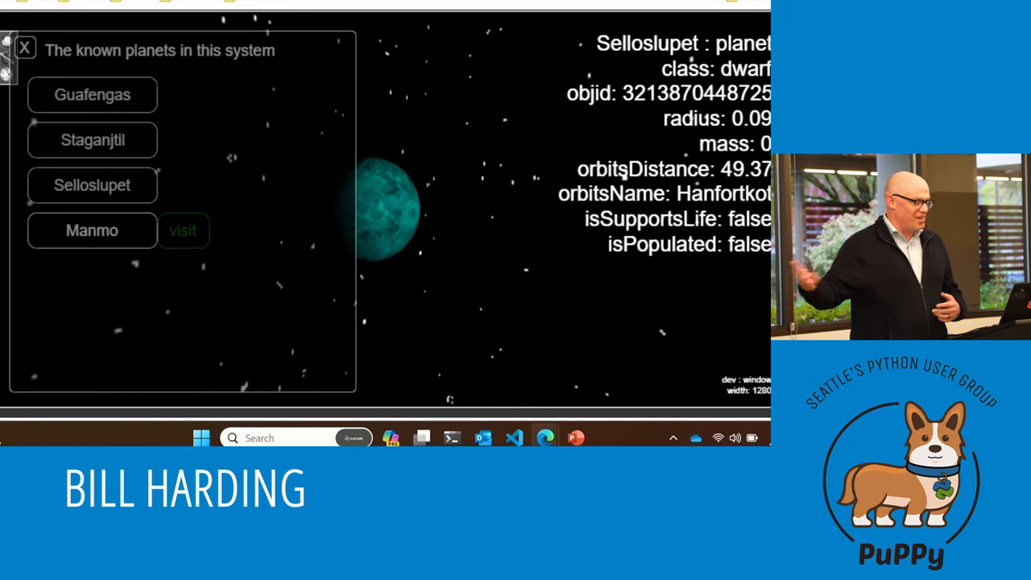
Visit a planet and land on its surface where the Lia and Ramnaunauva factions sit.
{"action": "left_click", "coordinate": [184, 231]}
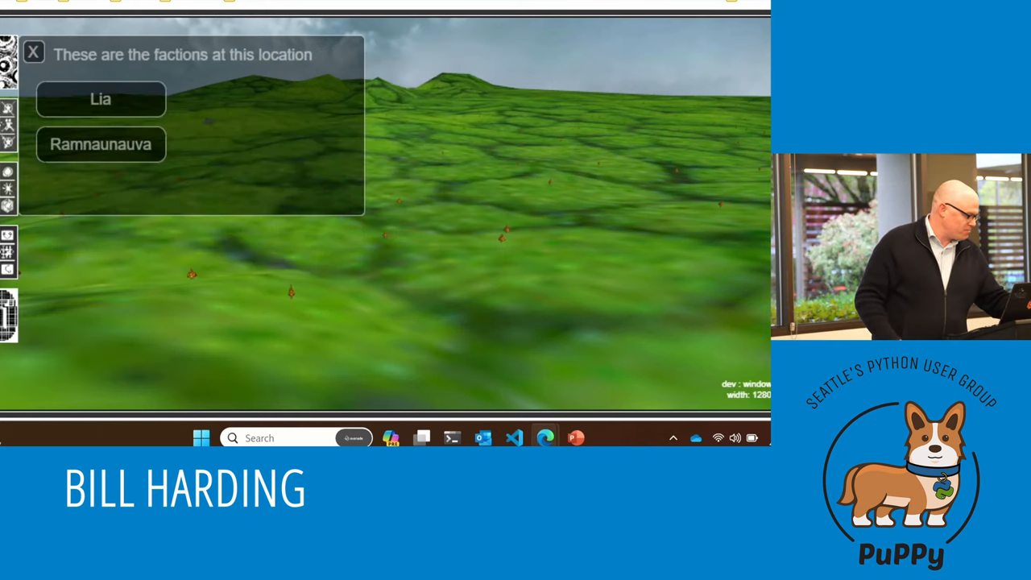
Show the Lia faction's populations and select Lia De to view its attributes.
{"action": "left_click", "coordinate": [100, 99]}
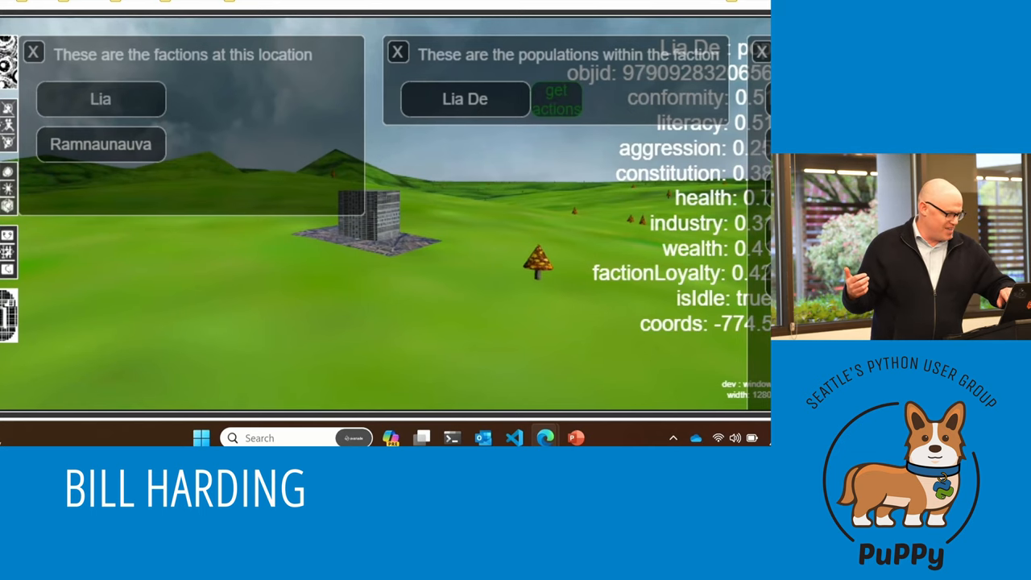
{"action": "left_click", "coordinate": [557, 97]}
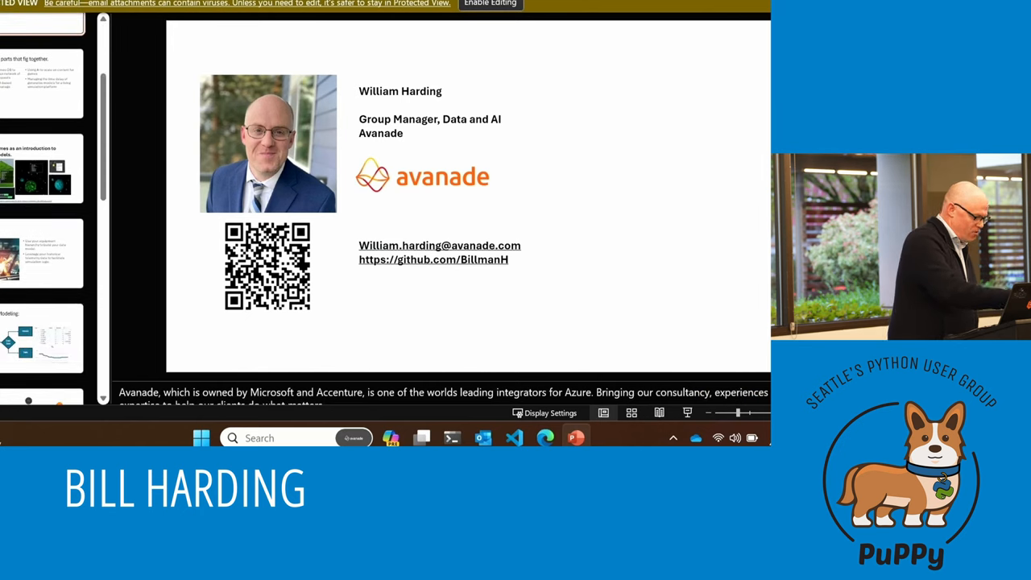
Advance the slide thumbnails to the Azure Cosmos DB for Apache Gremlin graph slide.
{"action": "scroll", "scroll_direction": "down", "scroll_amount": 3}
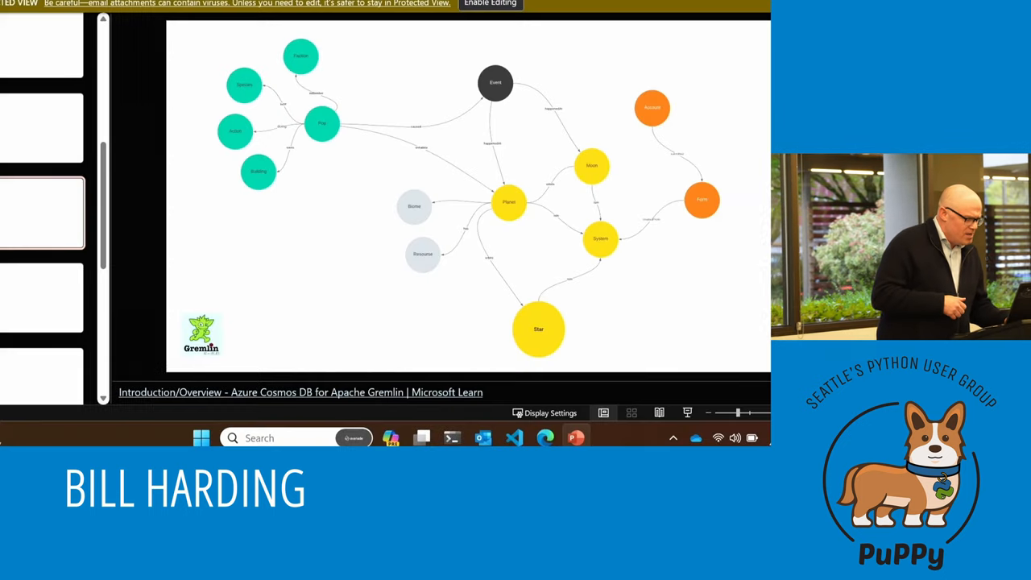
Navigate the exoplanets repo through notebooks and People to Population Growth.ipynb.
{"action": "key", "text": "alt+tab"}
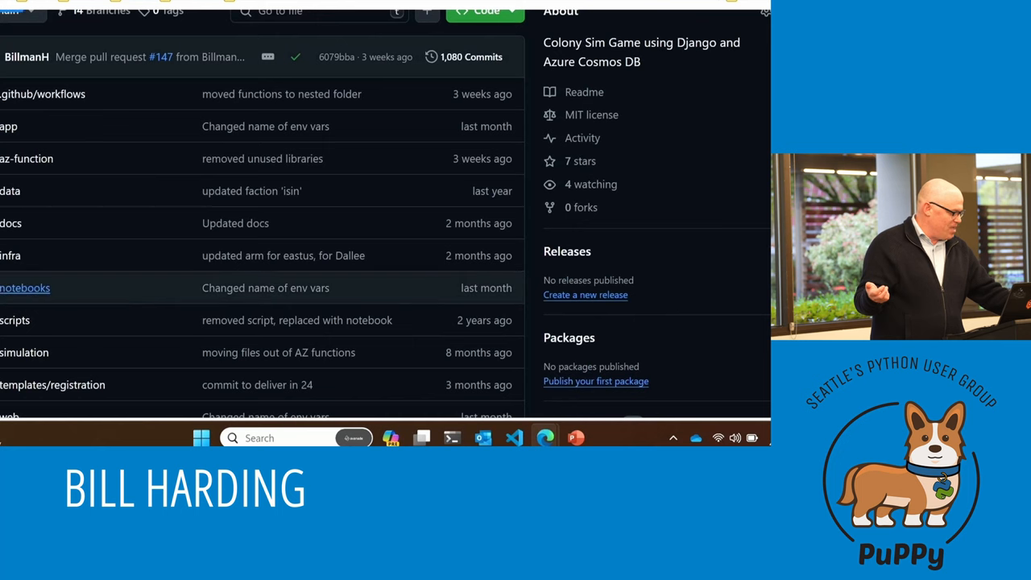
{"action": "left_click", "coordinate": [25, 286]}
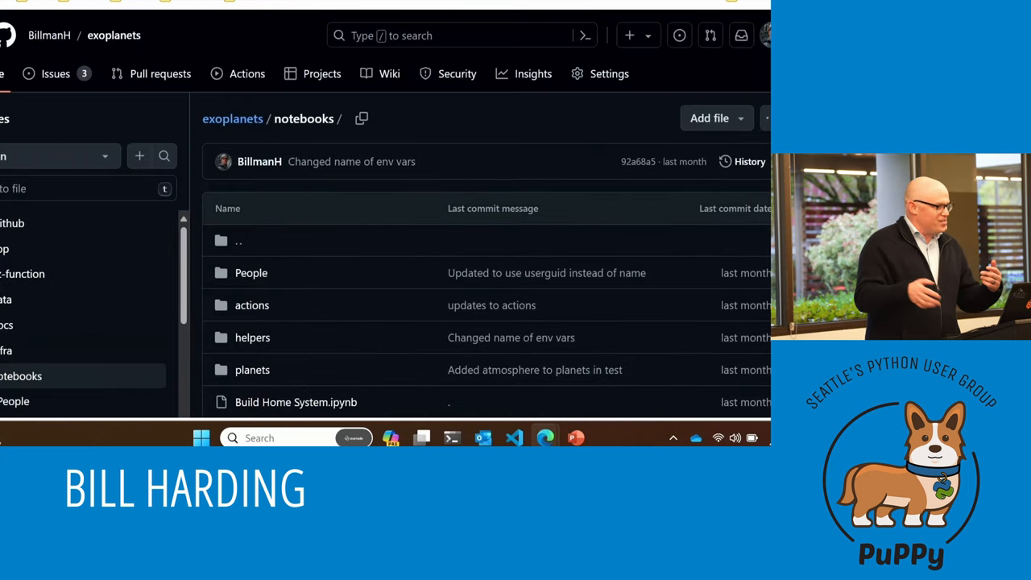
{"action": "scroll", "scroll_direction": "down", "scroll_amount": 3}
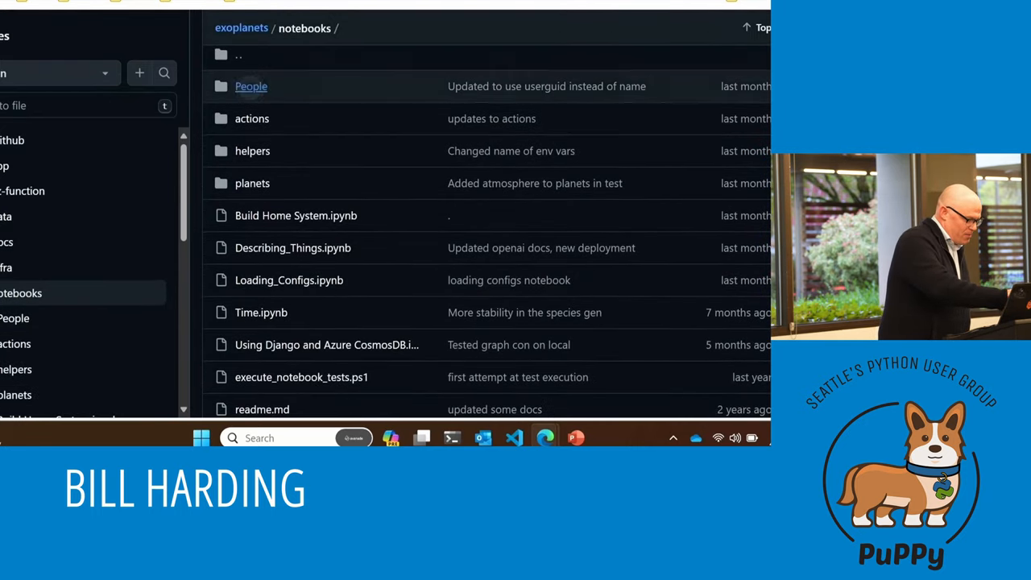
{"action": "left_click", "coordinate": [252, 87]}
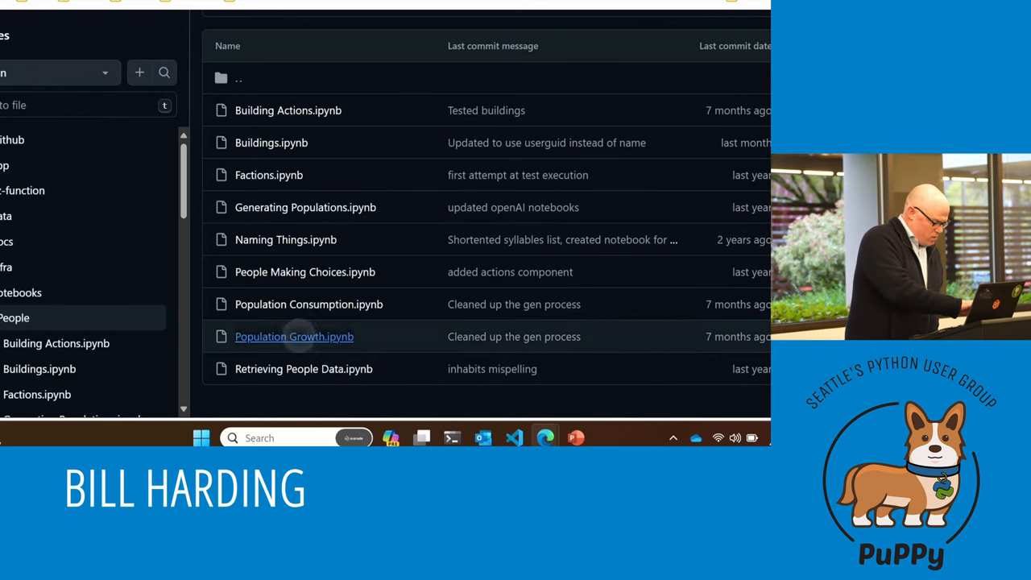
{"action": "left_click", "coordinate": [293, 337]}
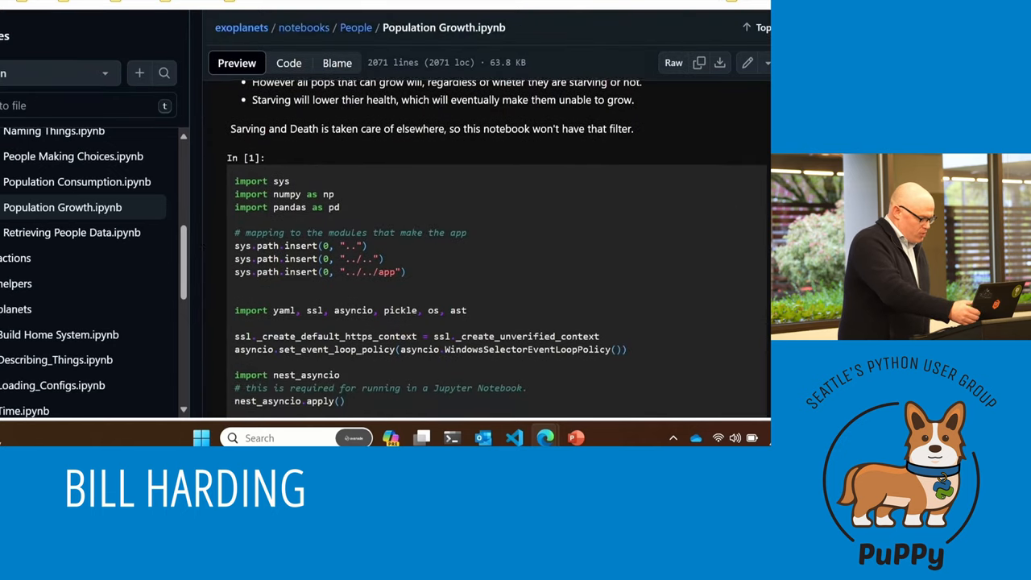
Scroll past the time and params cells down to the Out[9] population DataFrame.
{"action": "scroll", "scroll_direction": "down", "scroll_amount": 3}
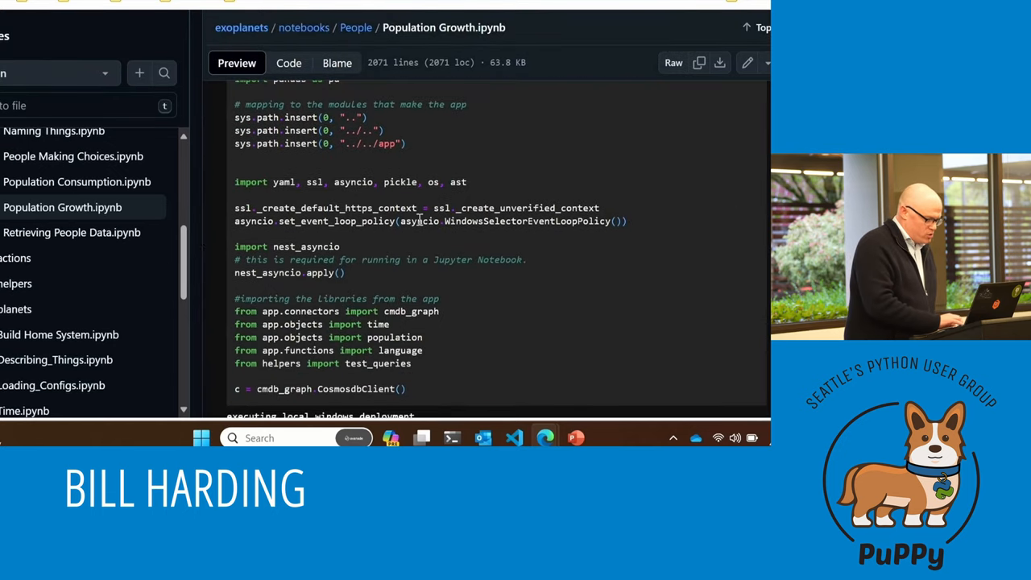
{"action": "scroll", "scroll_direction": "down", "scroll_amount": 3}
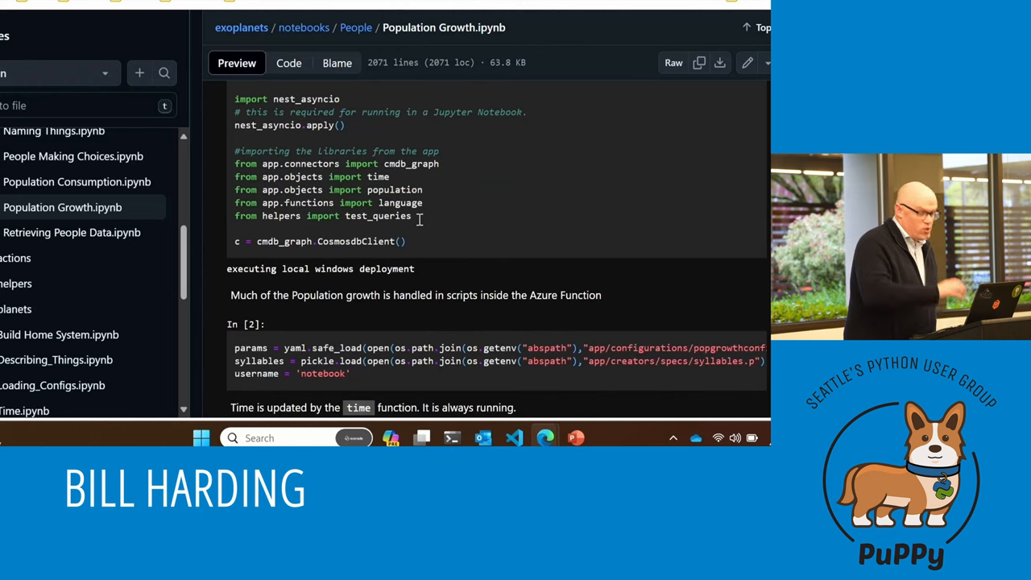
{"action": "scroll", "scroll_direction": "down", "scroll_amount": 3}
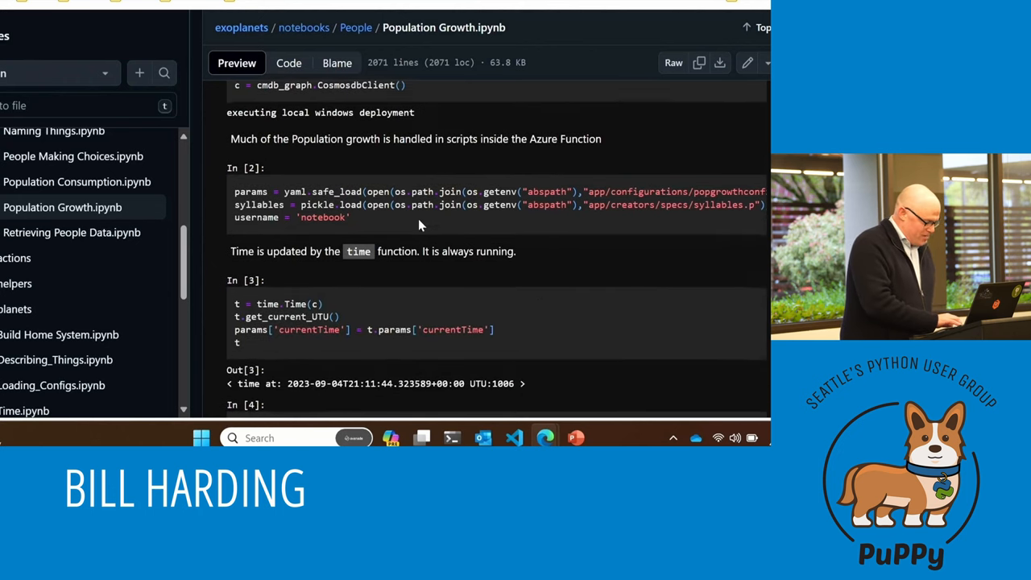
{"action": "scroll", "scroll_direction": "up", "scroll_amount": 3}
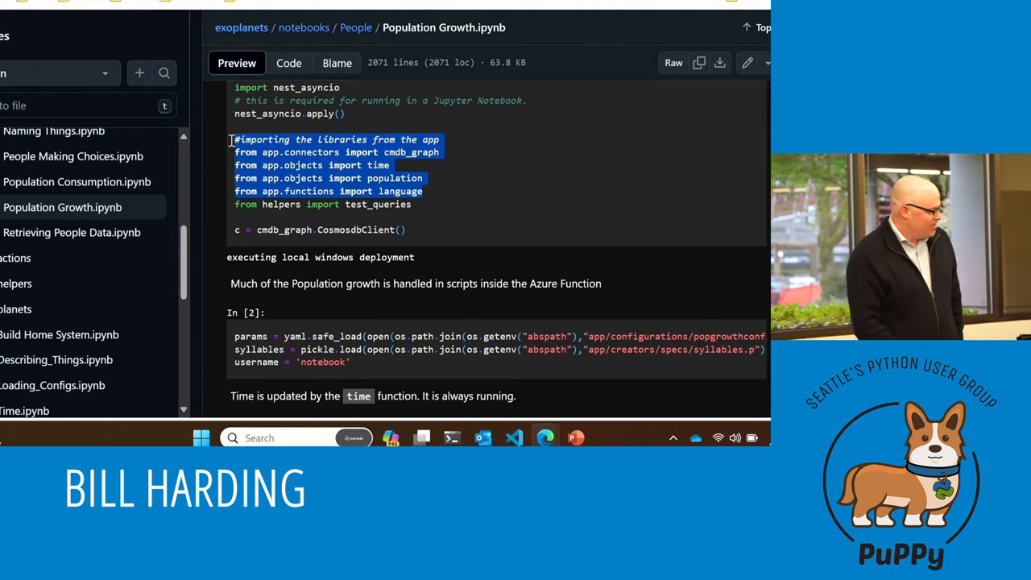
{"action": "scroll", "scroll_direction": "down", "scroll_amount": 3}
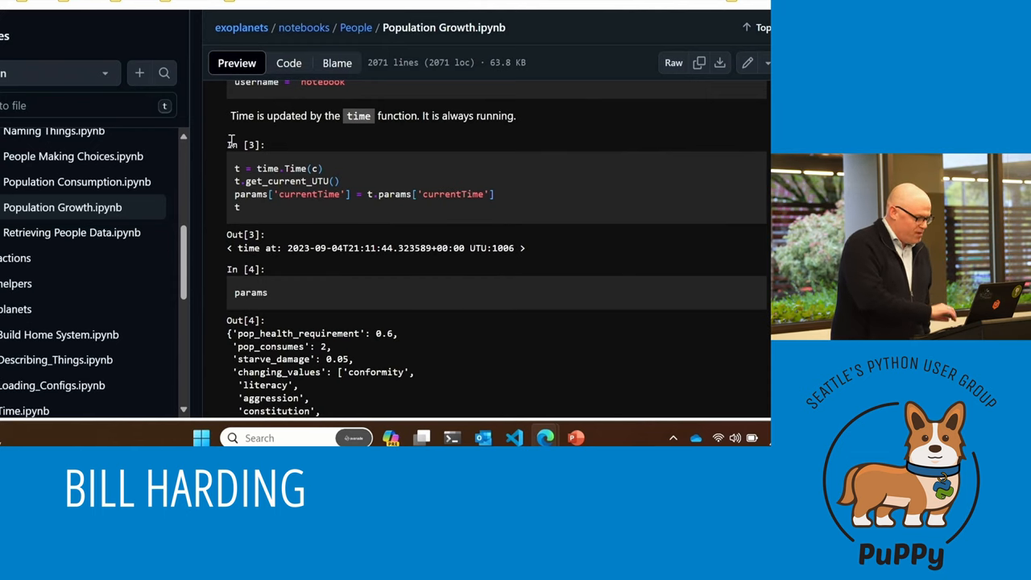
{"action": "scroll", "scroll_direction": "down", "scroll_amount": 3}
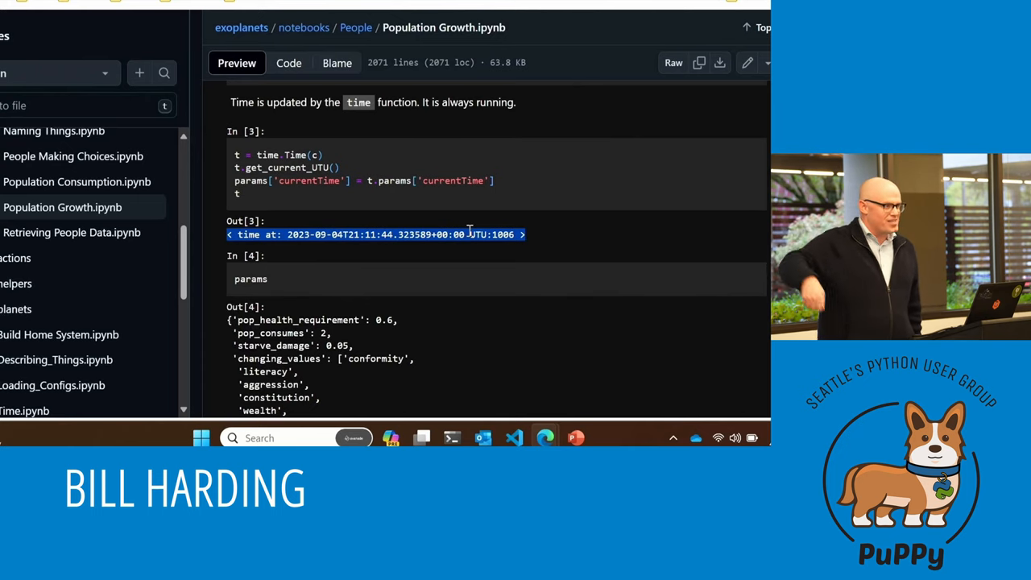
{"action": "scroll", "scroll_direction": "down", "scroll_amount": 3}
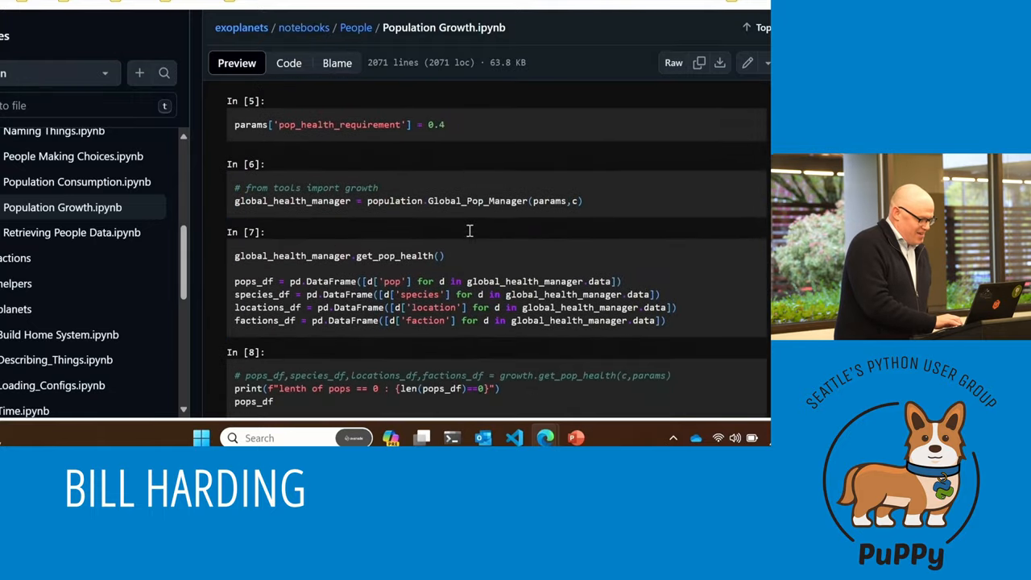
{"action": "scroll", "scroll_direction": "down", "scroll_amount": 3}
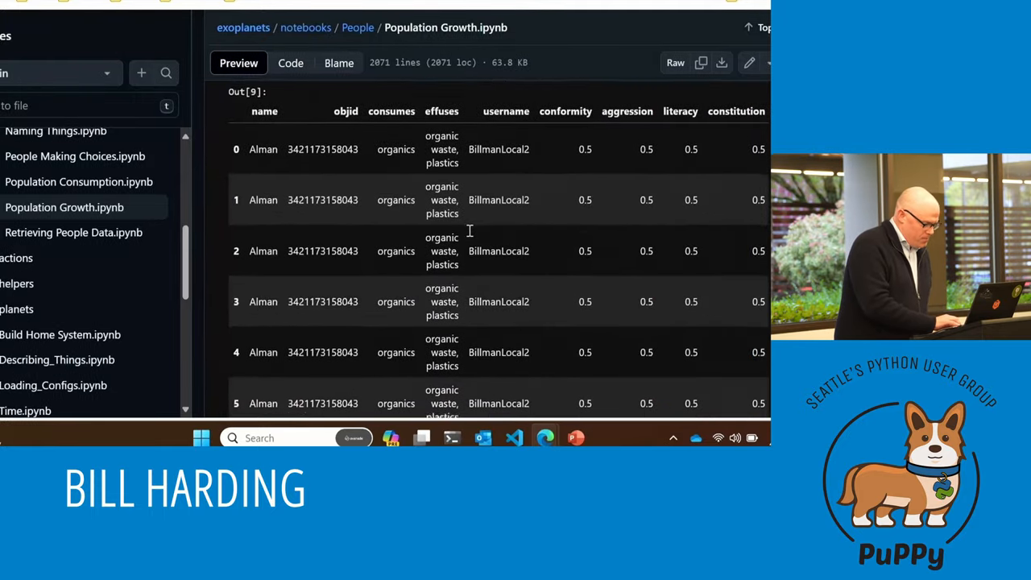
{"action": "scroll", "scroll_direction": "down", "scroll_amount": 3}
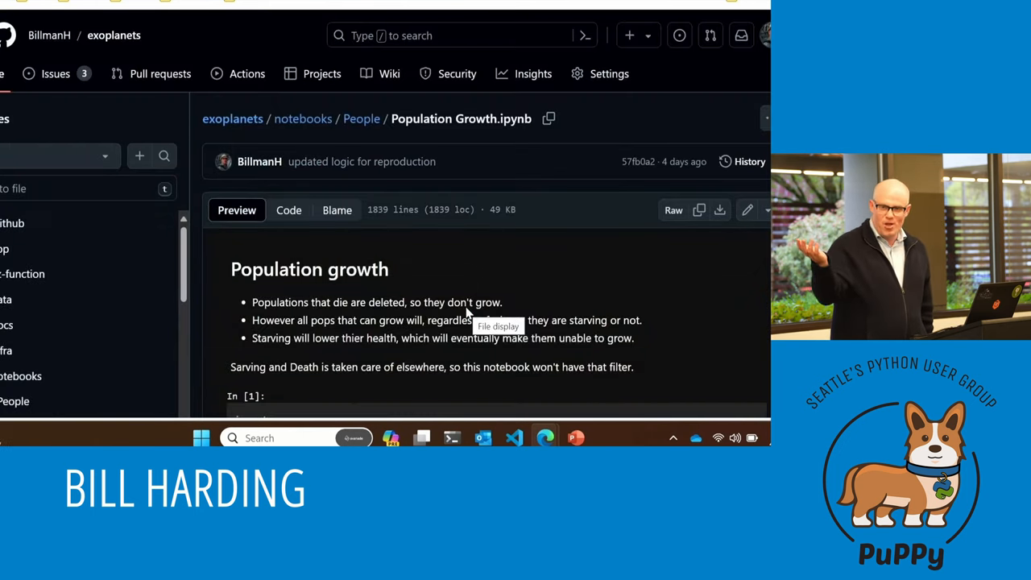
Scroll through the query cells and highlight the species' consumes and effuses lines.
{"action": "scroll", "scroll_direction": "down", "scroll_amount": 3}
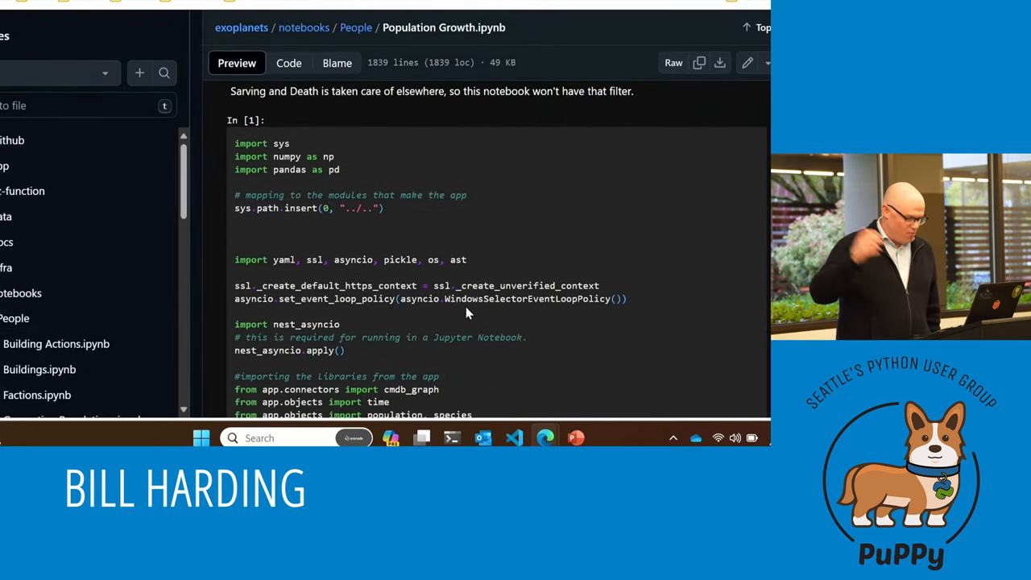
{"action": "scroll", "scroll_direction": "down", "scroll_amount": 3}
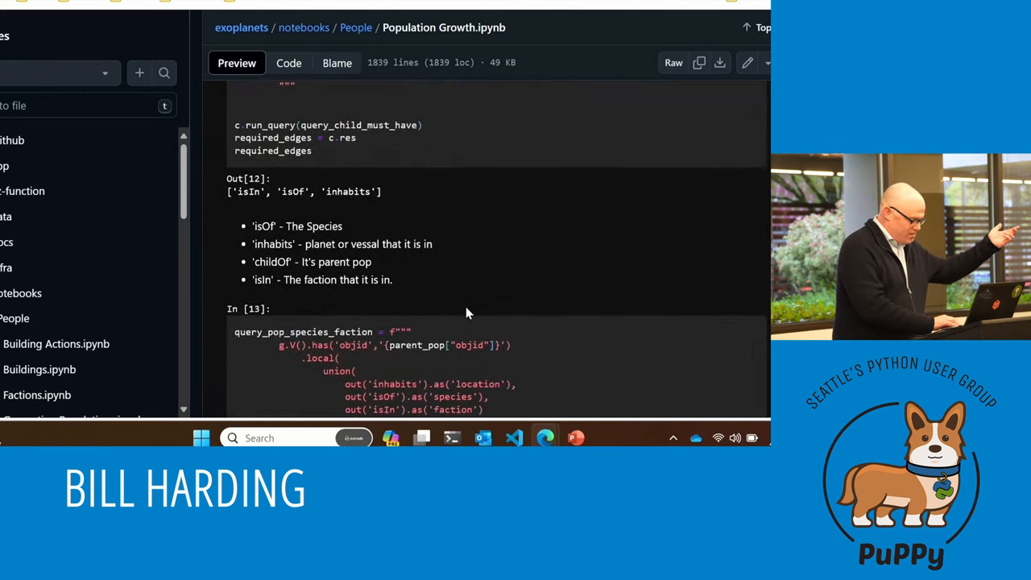
{"action": "scroll", "scroll_direction": "down", "scroll_amount": 3}
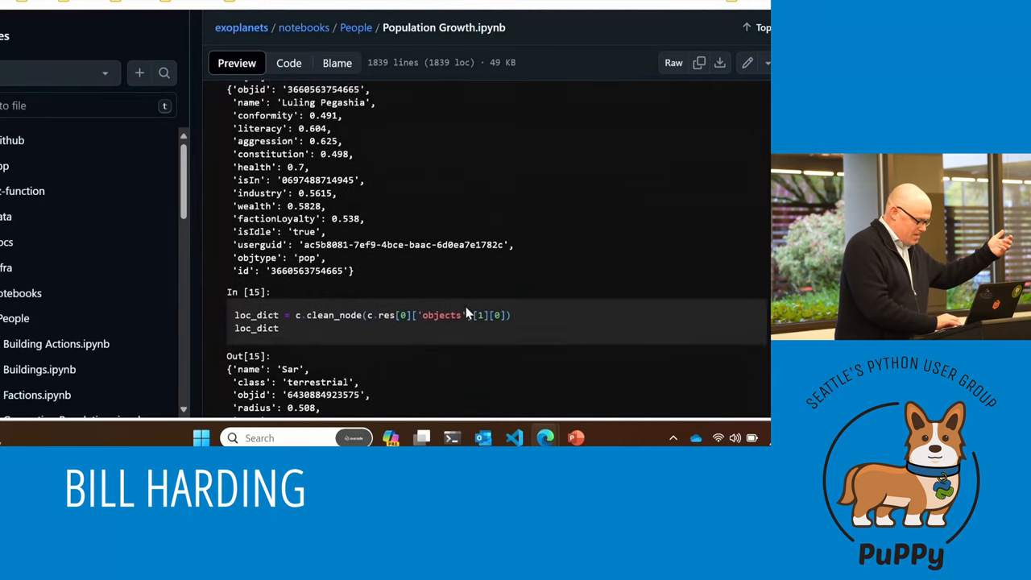
{"action": "scroll", "scroll_direction": "down", "scroll_amount": 3}
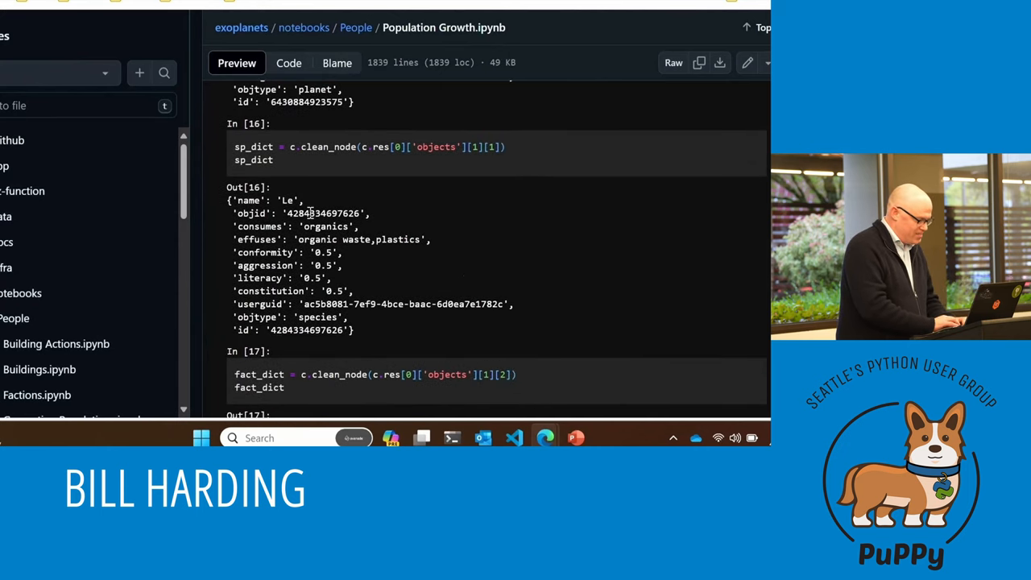
{"action": "left_click_drag", "start_coordinate": [309, 213], "coordinate": [435, 238]}
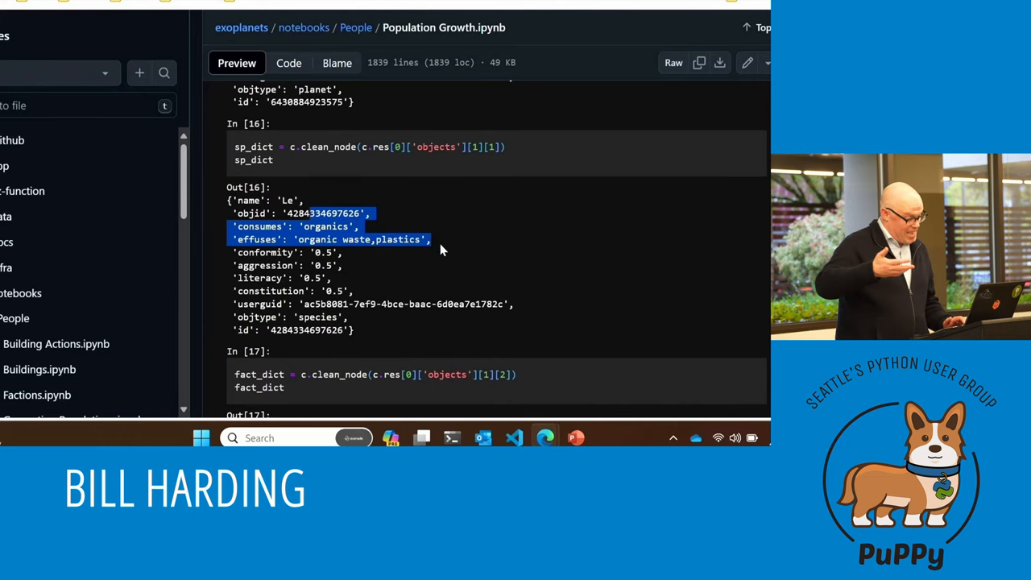
Continue down to the Out[17] faction dictionary and the note on query formatting.
{"action": "scroll", "scroll_direction": "down", "scroll_amount": 3}
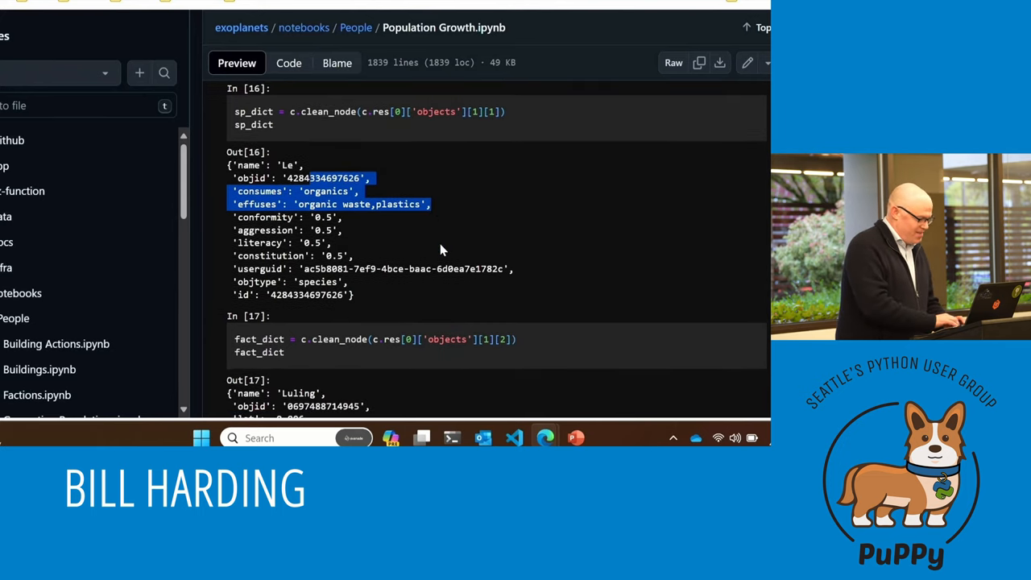
{"action": "scroll", "scroll_direction": "down", "scroll_amount": 3}
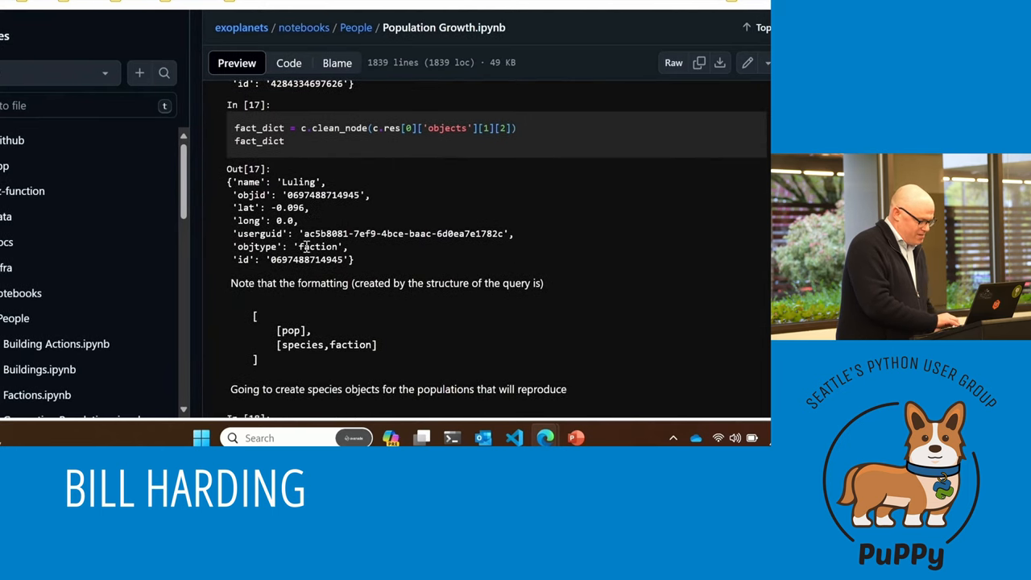
{"action": "scroll", "scroll_direction": "down", "scroll_amount": 3}
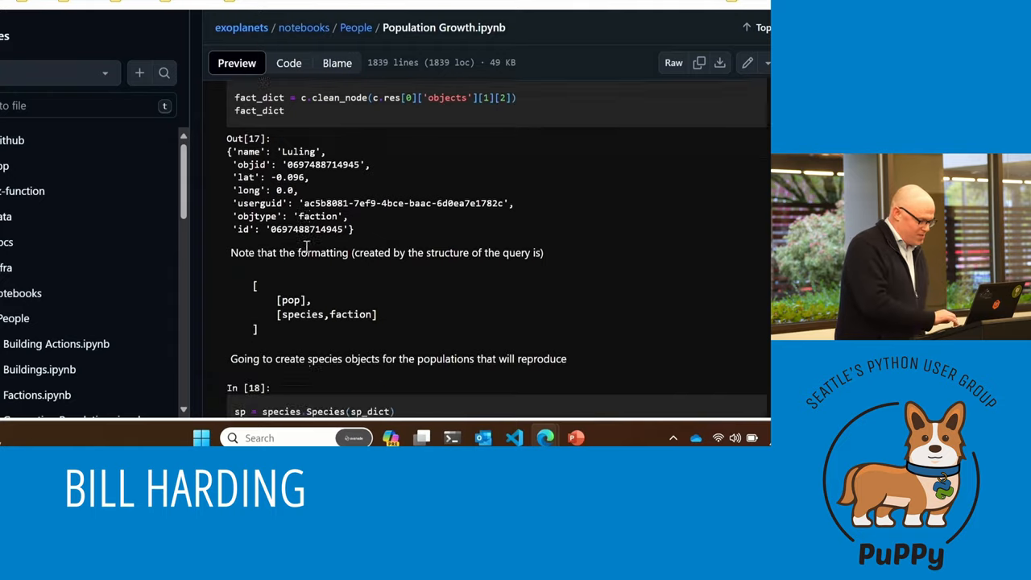
{"action": "scroll", "scroll_direction": "down", "scroll_amount": 3}
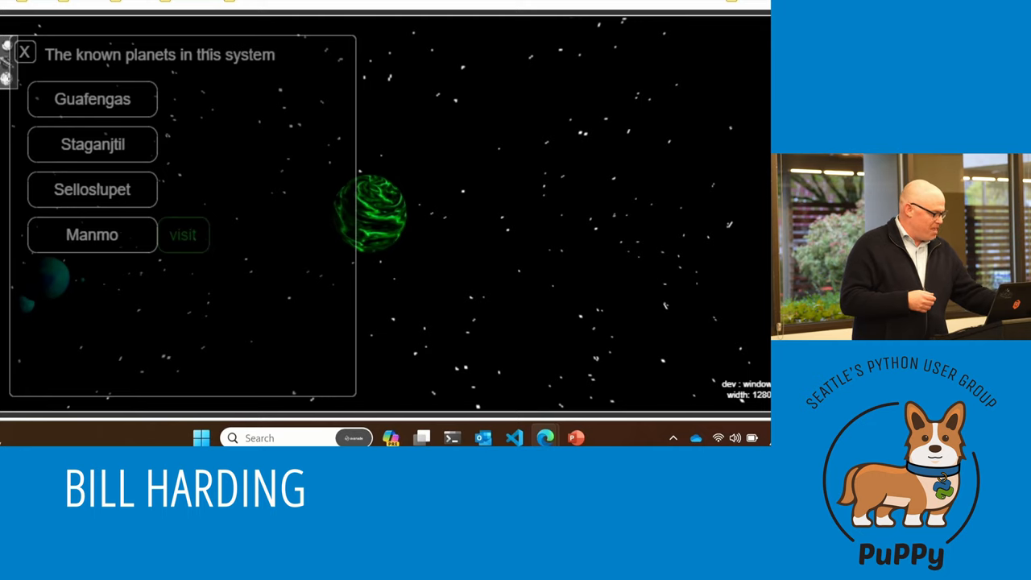
Visit the planet Manmo from the known planets panel.
{"action": "left_click", "coordinate": [184, 235]}
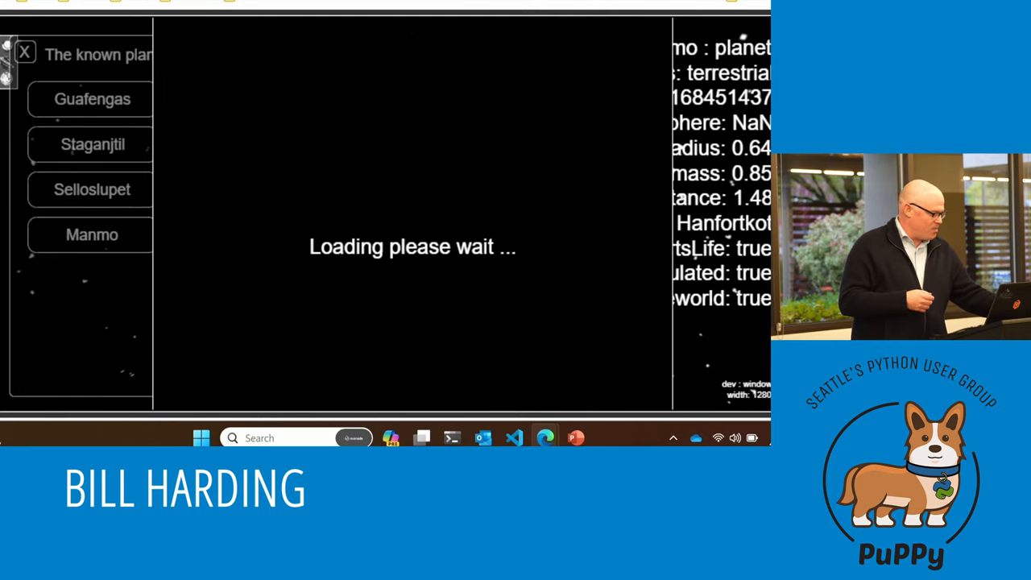